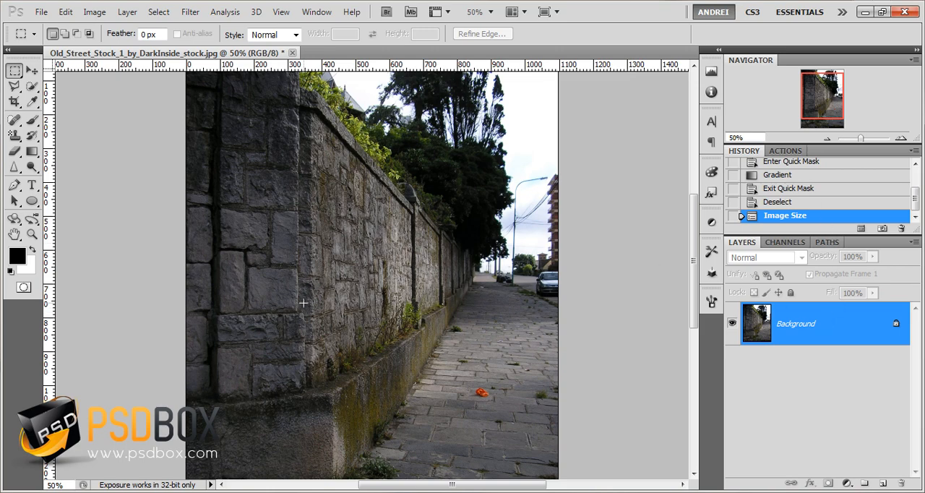
{"action": "mouse_move", "coordinate": [327, 192]}
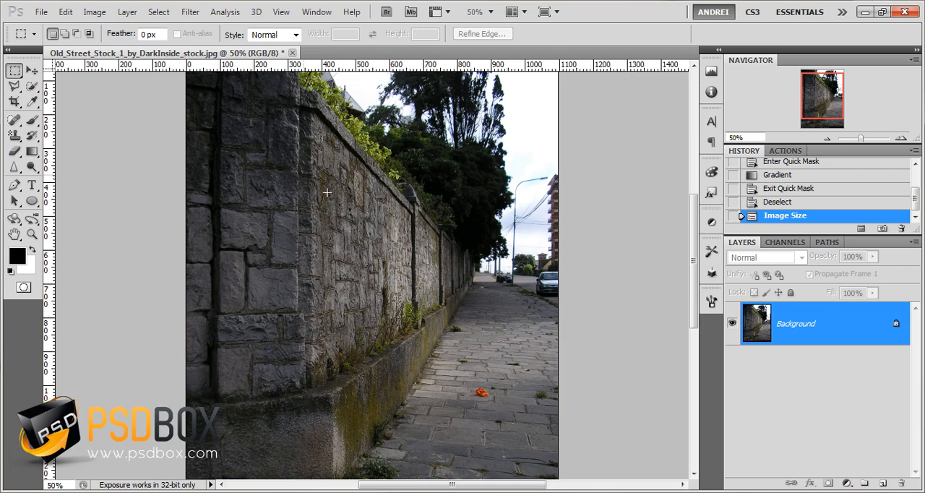
{"action": "mouse_move", "coordinate": [512, 151]}
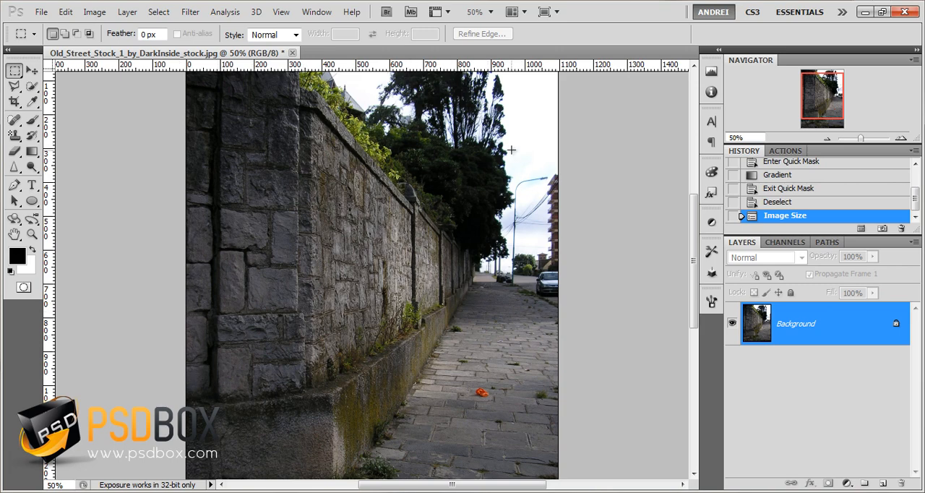
{"action": "mouse_move", "coordinate": [506, 260]}
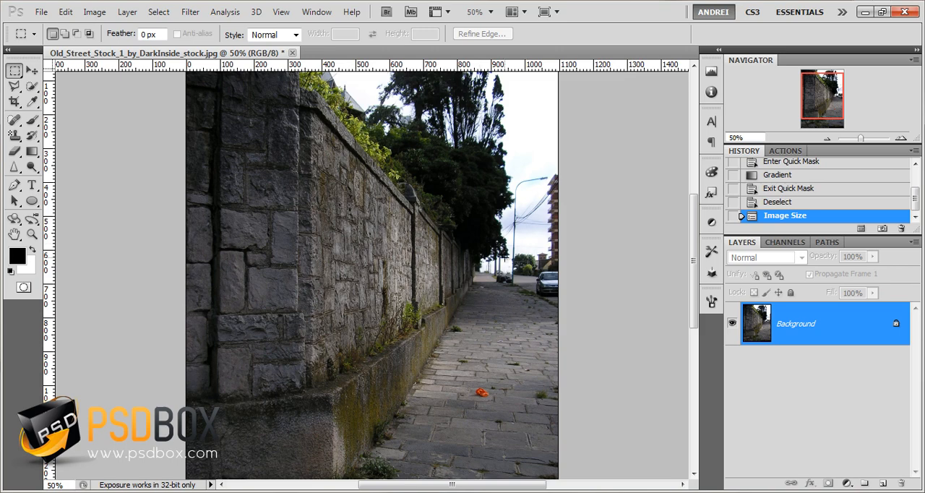
{"action": "mouse_move", "coordinate": [104, 269]}
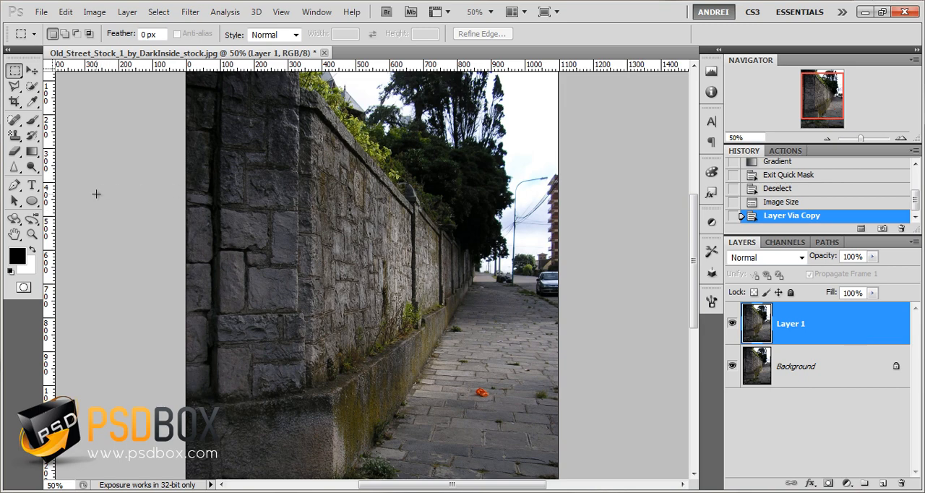
{"action": "mouse_move", "coordinate": [106, 216]}
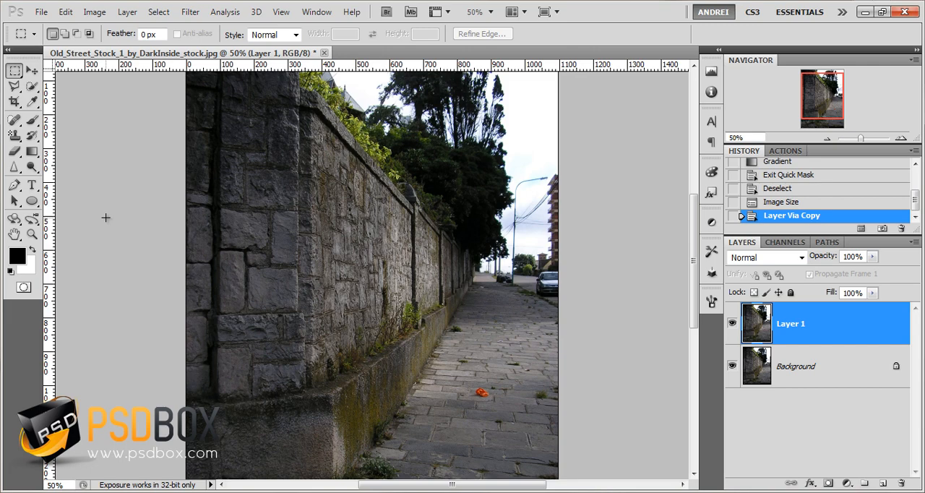
{"action": "mouse_move", "coordinate": [396, 275]}
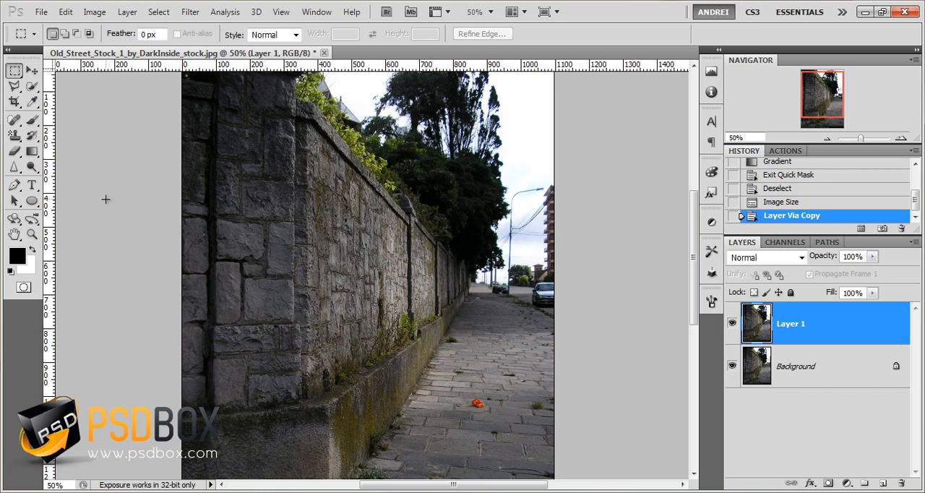
{"action": "mouse_move", "coordinate": [156, 246]}
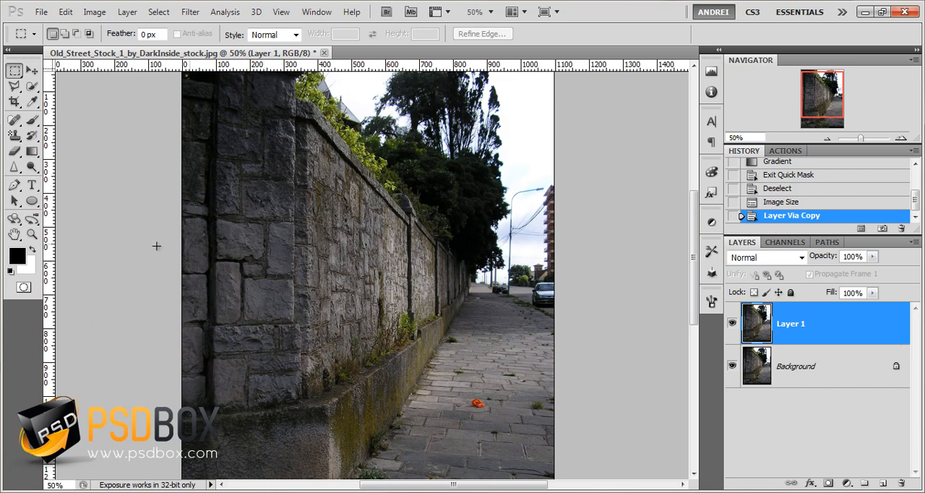
Enter Quick Mask mode and choose the Gradient tool for masking the near wall
{"action": "left_click", "coordinate": [23, 287]}
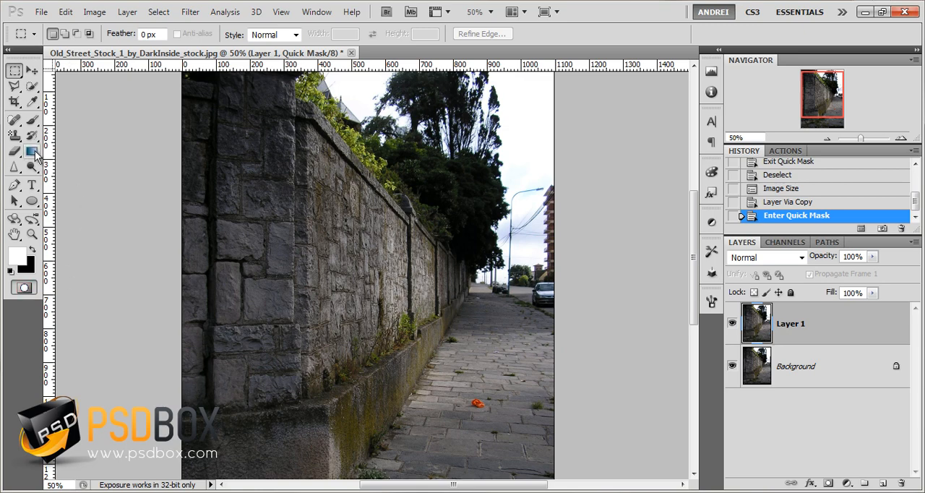
{"action": "left_click", "coordinate": [32, 150]}
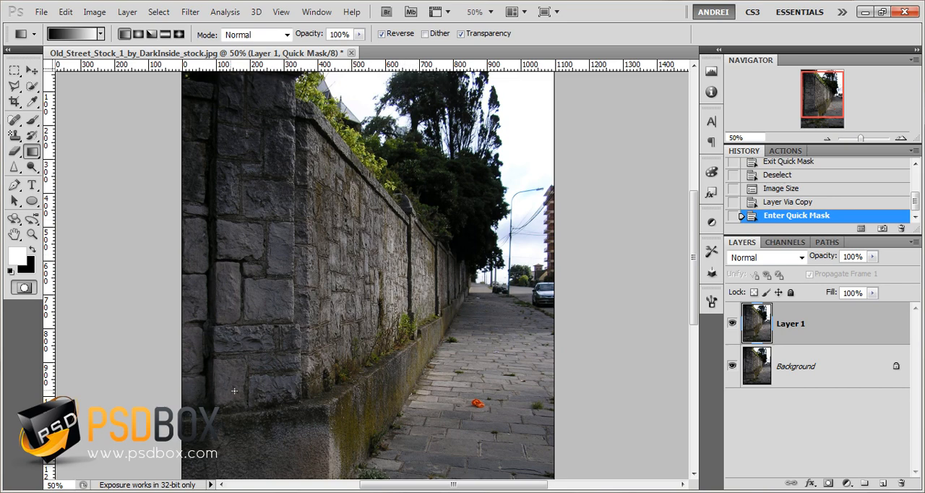
{"action": "mouse_move", "coordinate": [457, 309]}
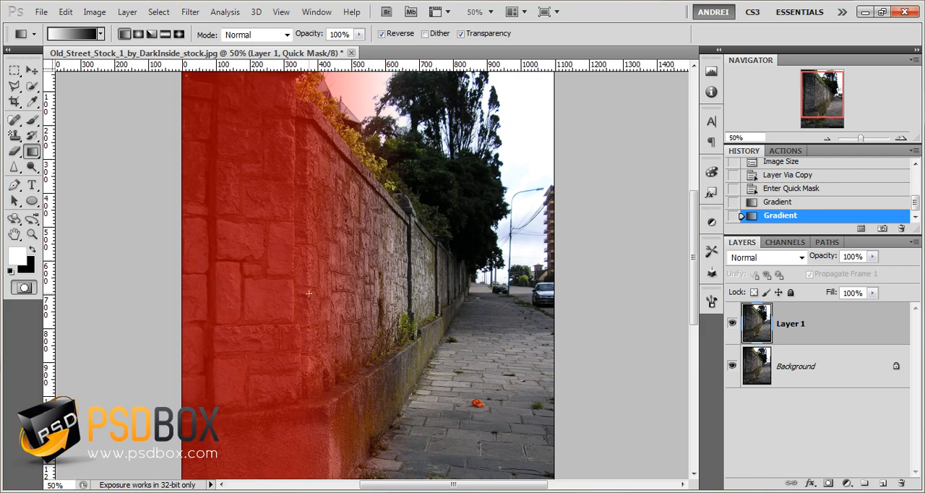
{"action": "mouse_move", "coordinate": [454, 273]}
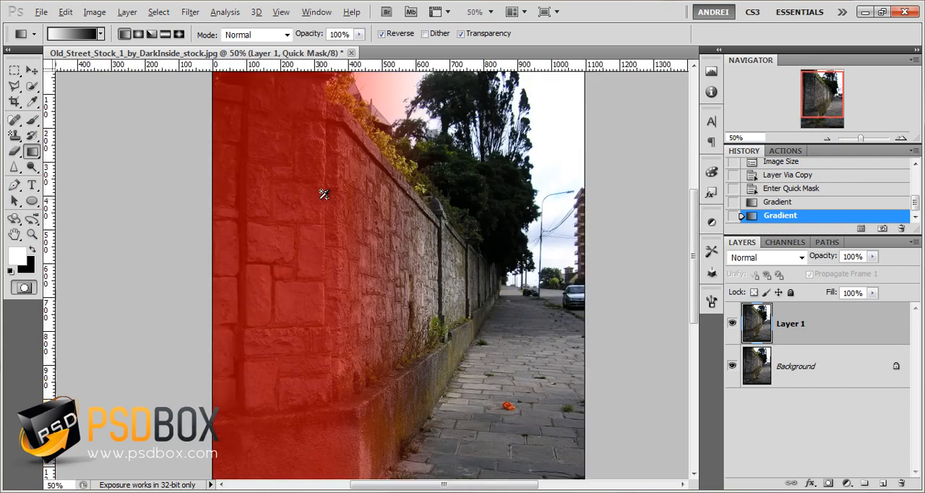
Convert the quick mask to a selection and bring up Lens Blur with preview on
{"action": "left_click", "coordinate": [23, 288]}
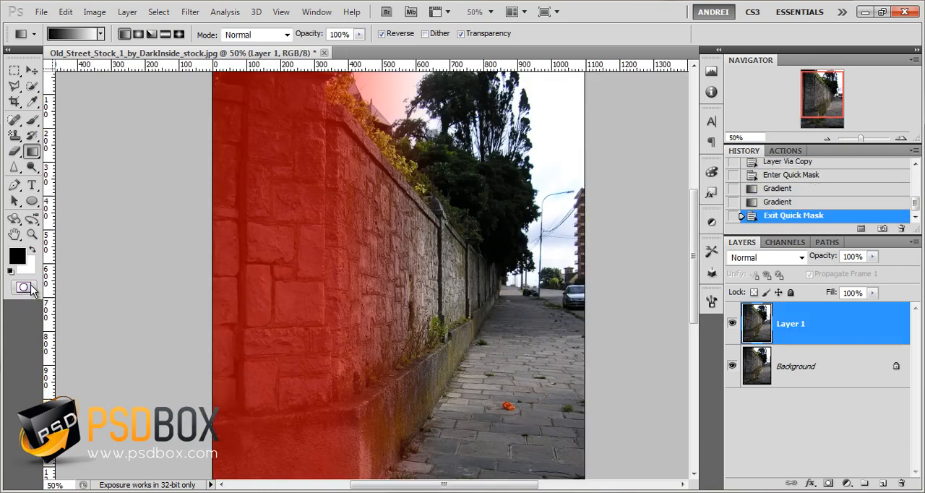
{"action": "left_click", "coordinate": [23, 288]}
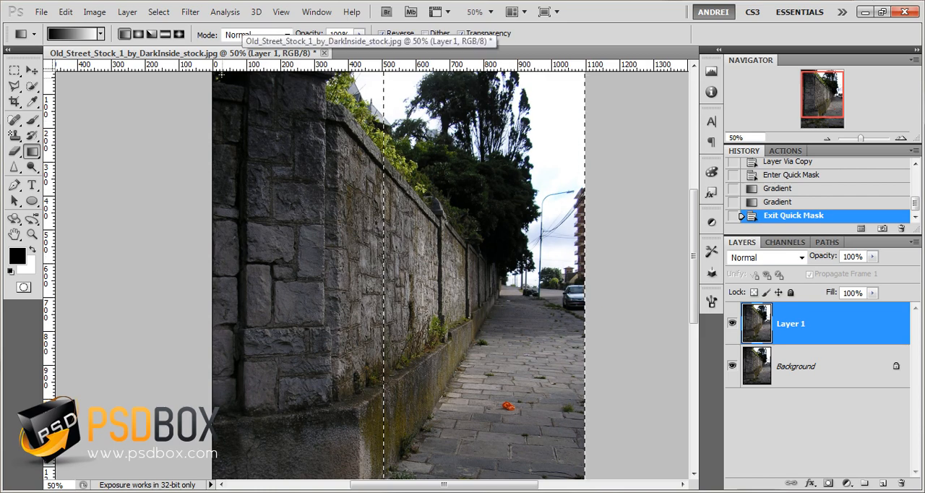
{"action": "left_click", "coordinate": [191, 11]}
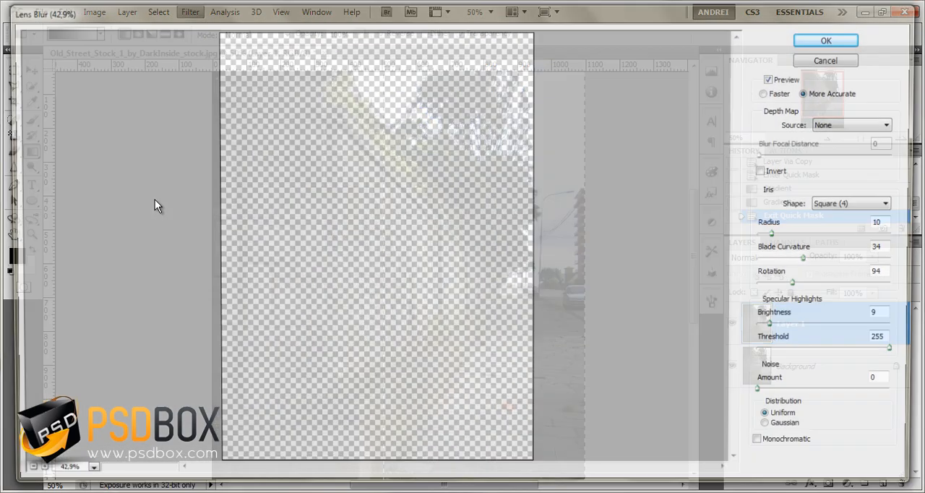
{"action": "left_click", "coordinate": [770, 79]}
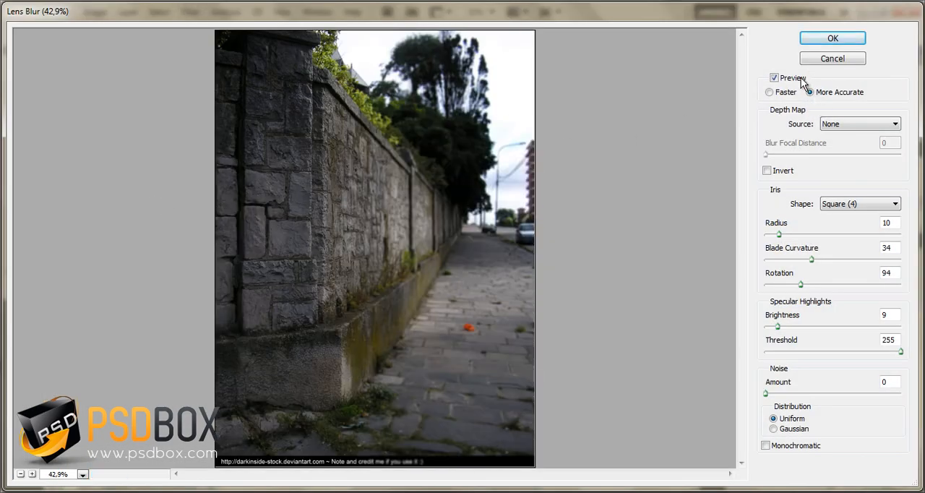
{"action": "left_click", "coordinate": [810, 92]}
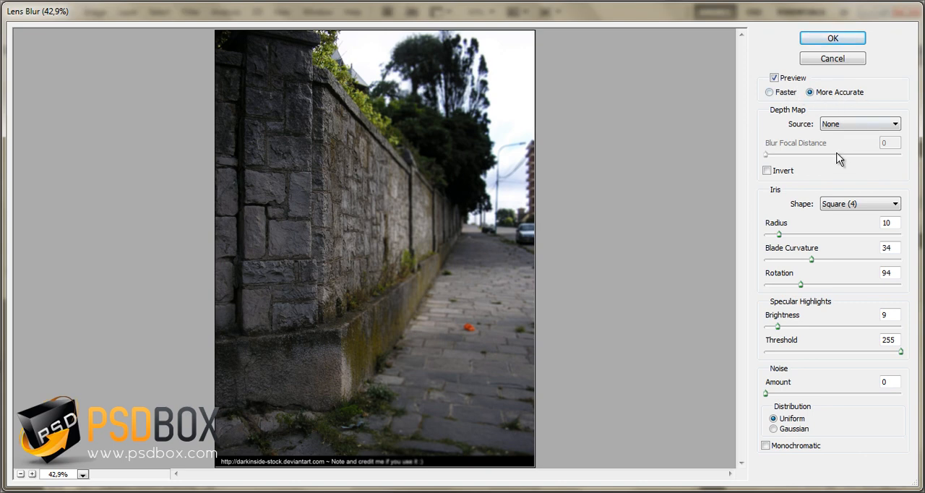
{"action": "mouse_move", "coordinate": [830, 224]}
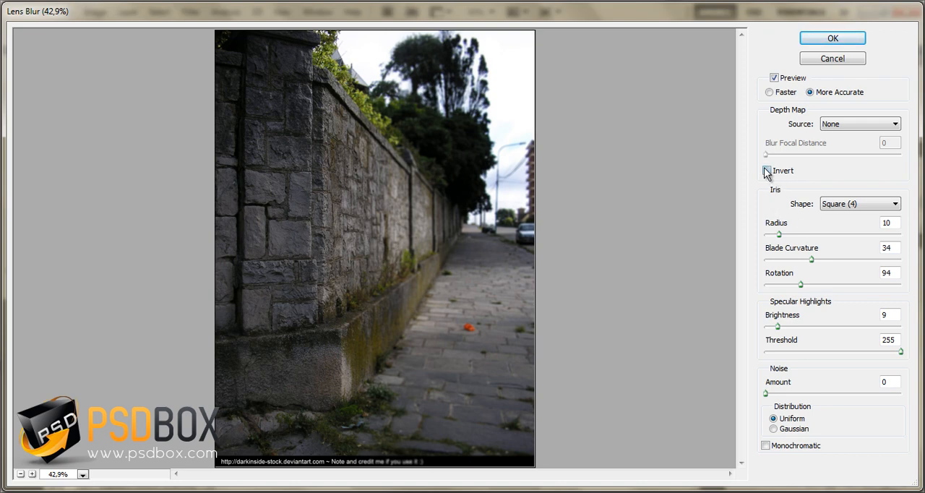
Toggle depth-map Invert off again and raise the blur radius to 17
{"action": "left_click", "coordinate": [766, 170]}
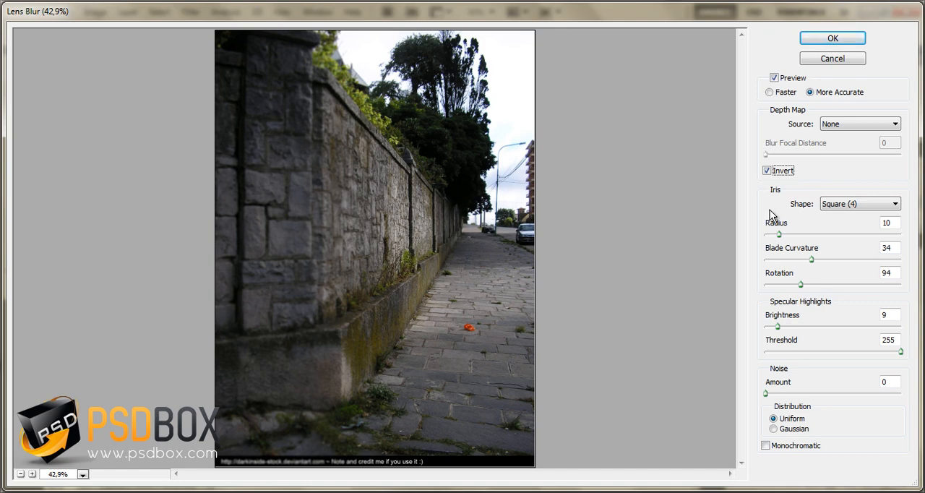
{"action": "left_click", "coordinate": [767, 171]}
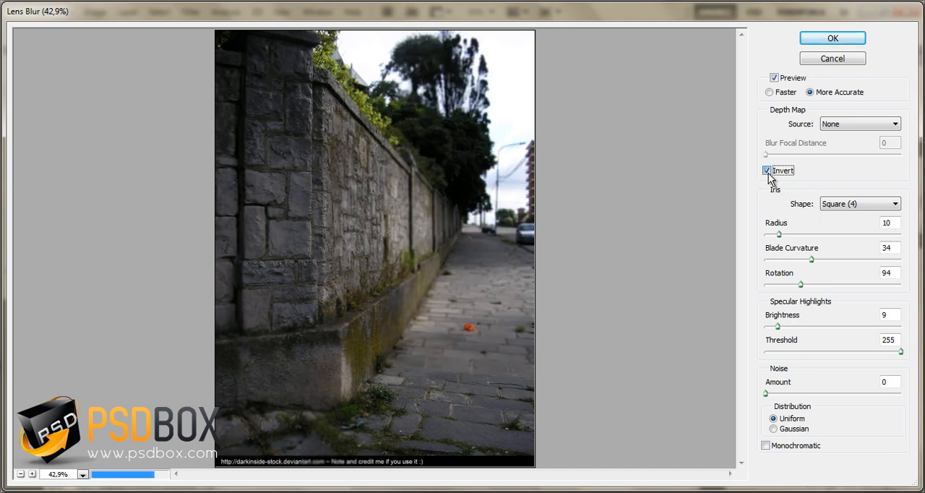
{"action": "left_click", "coordinate": [767, 171]}
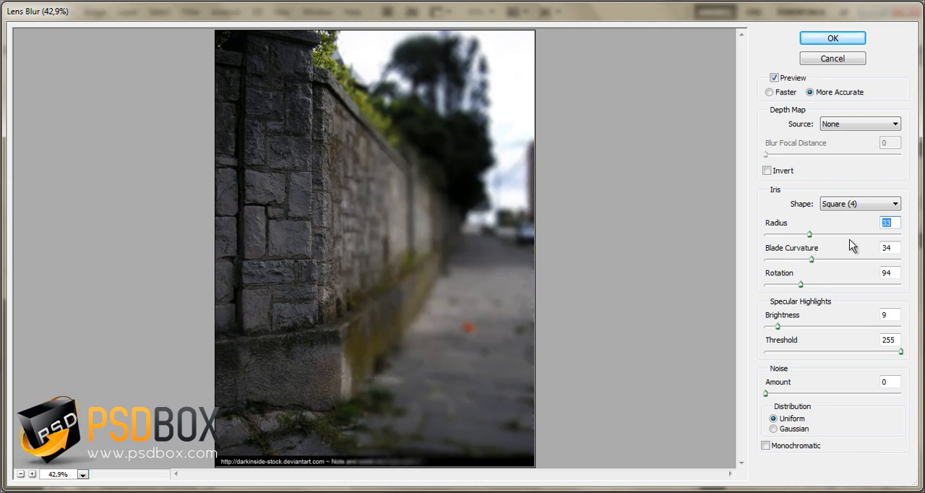
{"action": "left_click_drag", "start_coordinate": [809, 233], "coordinate": [787, 233]}
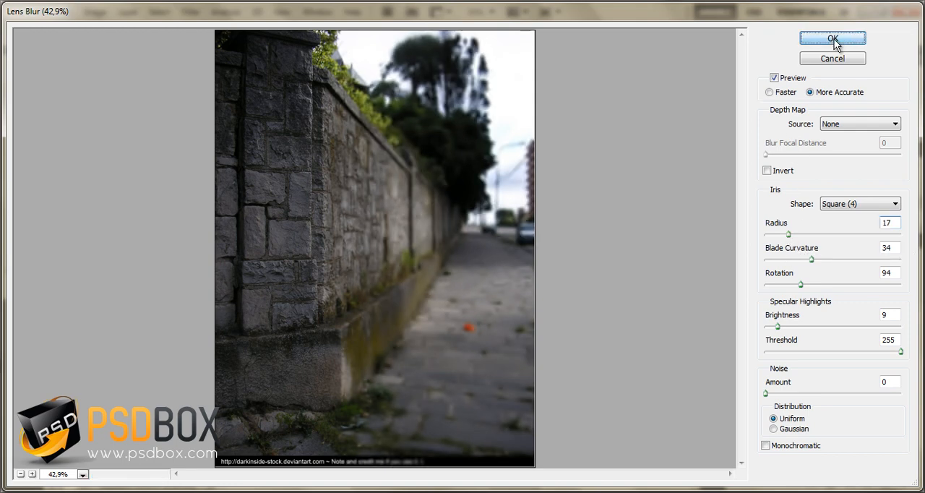
Apply the lens blur, step back, and redraw the gradient mask across the wall
{"action": "left_click", "coordinate": [833, 37]}
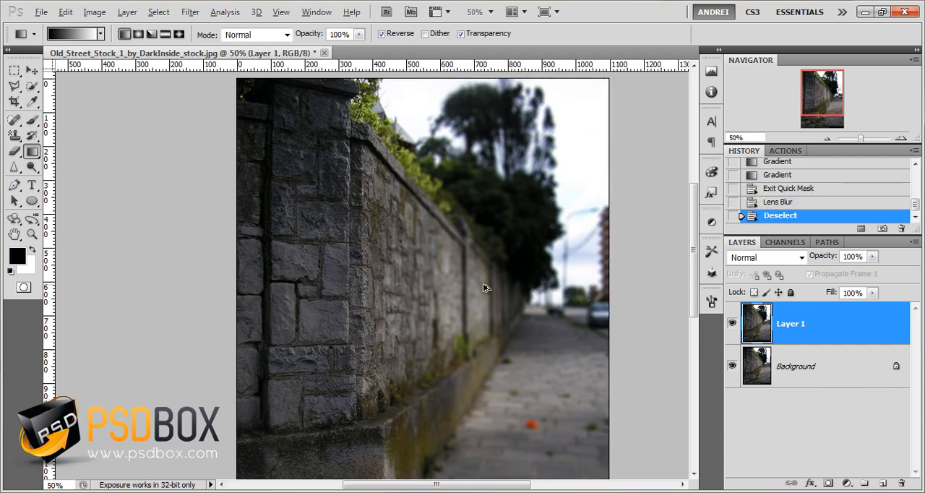
{"action": "left_click", "coordinate": [781, 202]}
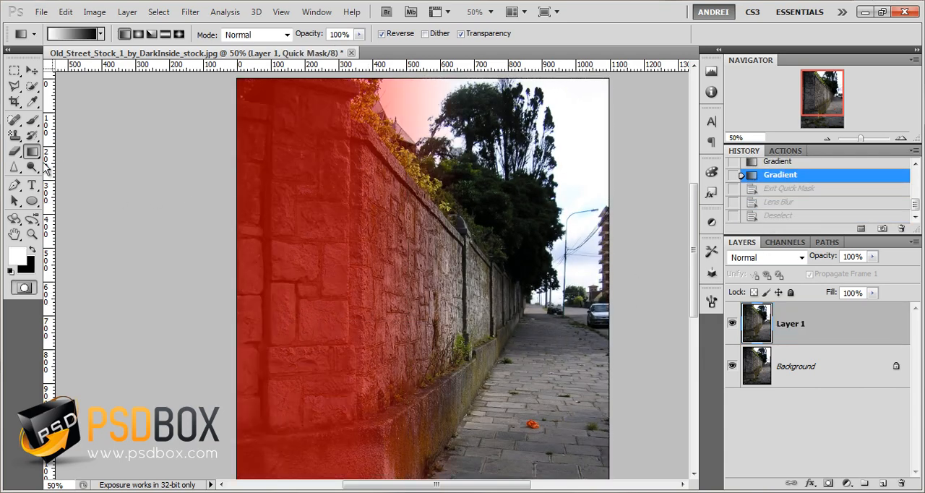
{"action": "left_click_drag", "start_coordinate": [347, 313], "coordinate": [515, 311]}
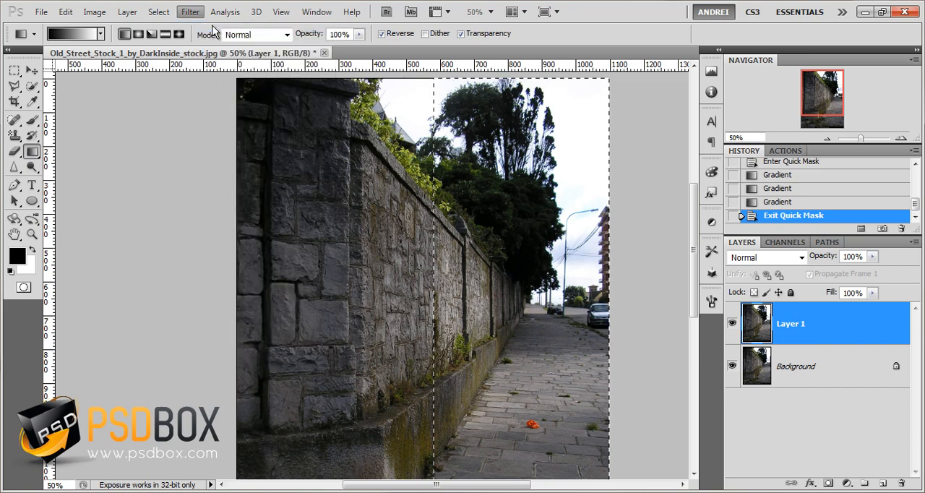
Reapply Lens Blur to the corrected selection and deselect with Ctrl+D
{"action": "left_click", "coordinate": [191, 11]}
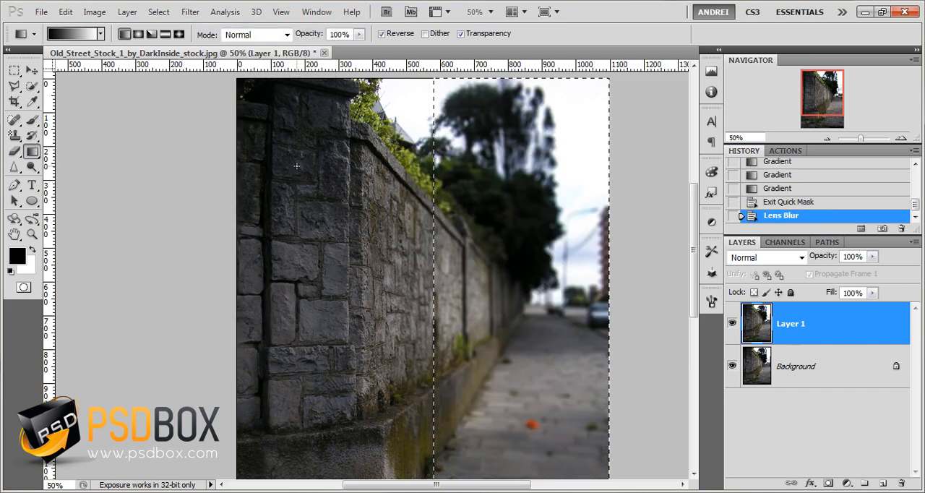
{"action": "key", "text": "Ctrl+d"}
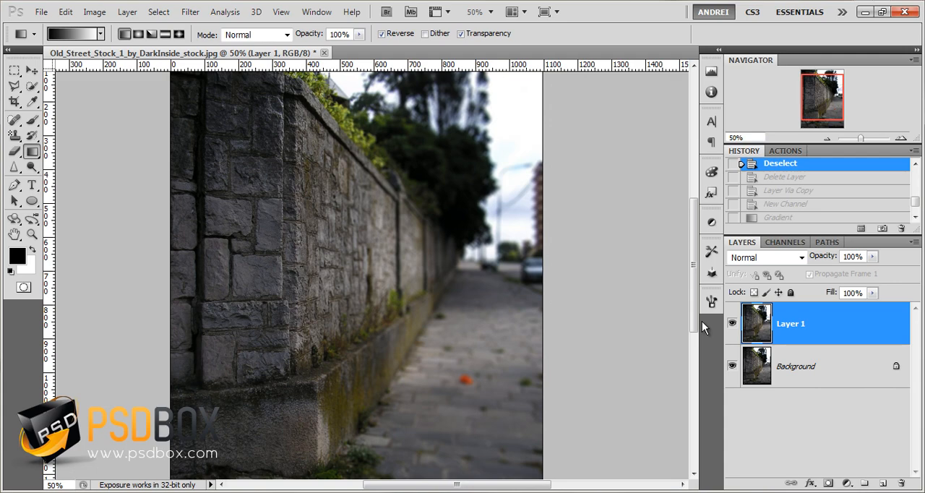
{"action": "mouse_move", "coordinate": [418, 210]}
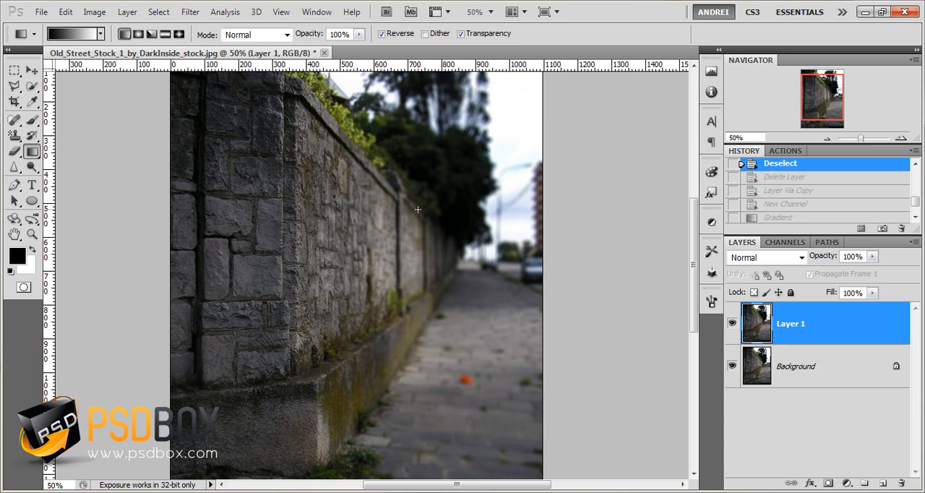
Create an Alpha 1 channel and paint a depth map on it with the Brush
{"action": "left_click", "coordinate": [784, 241]}
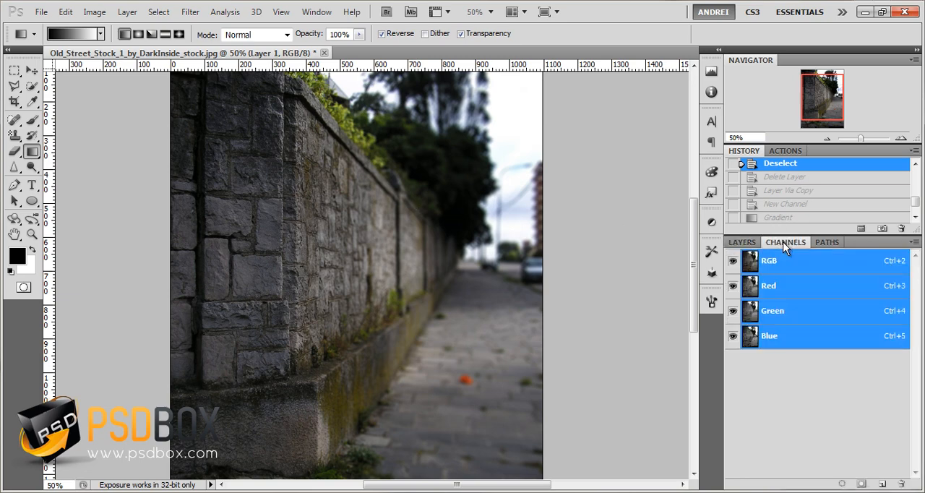
{"action": "left_click", "coordinate": [770, 336]}
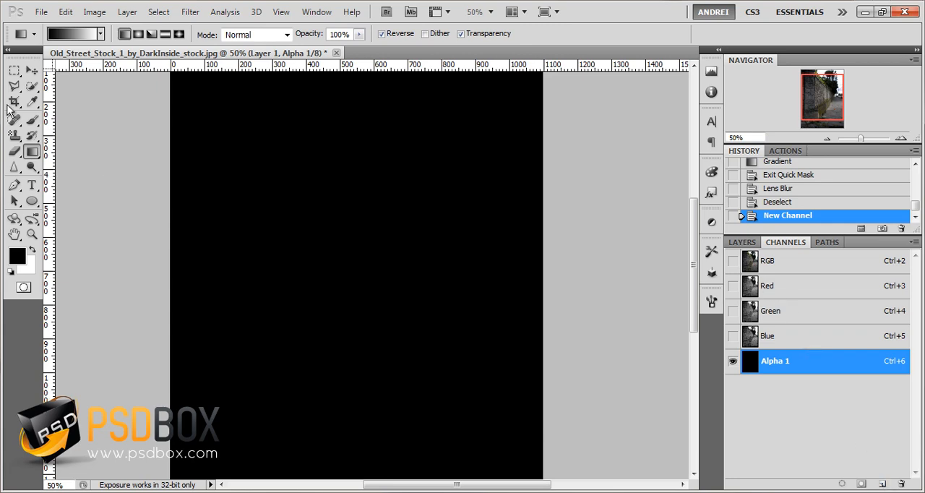
{"action": "left_click", "coordinate": [15, 118]}
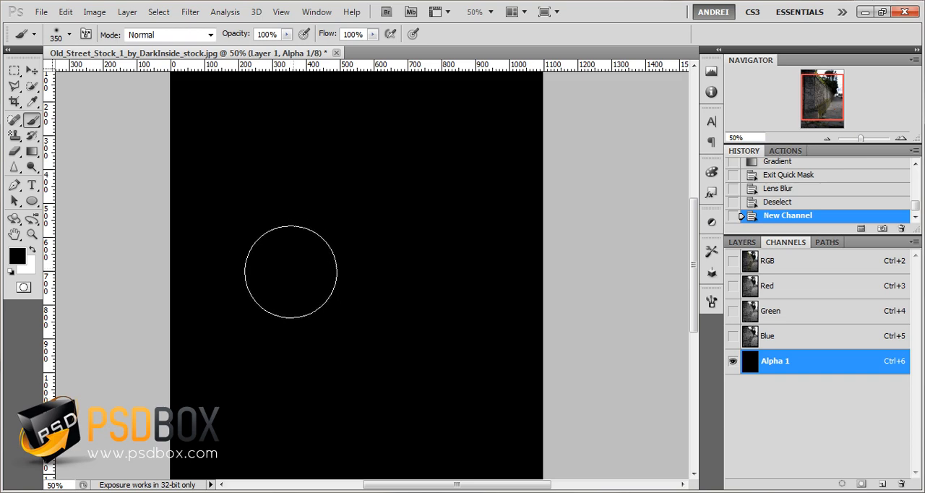
{"action": "left_click", "coordinate": [290, 282]}
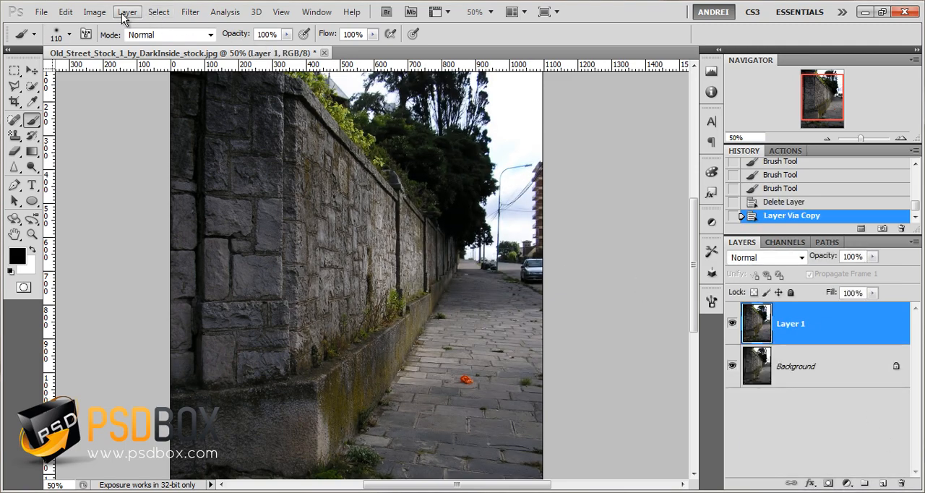
Return to the RGB composite and reopen Lens Blur with Alpha 1 as depth map source
{"action": "left_click", "coordinate": [785, 241]}
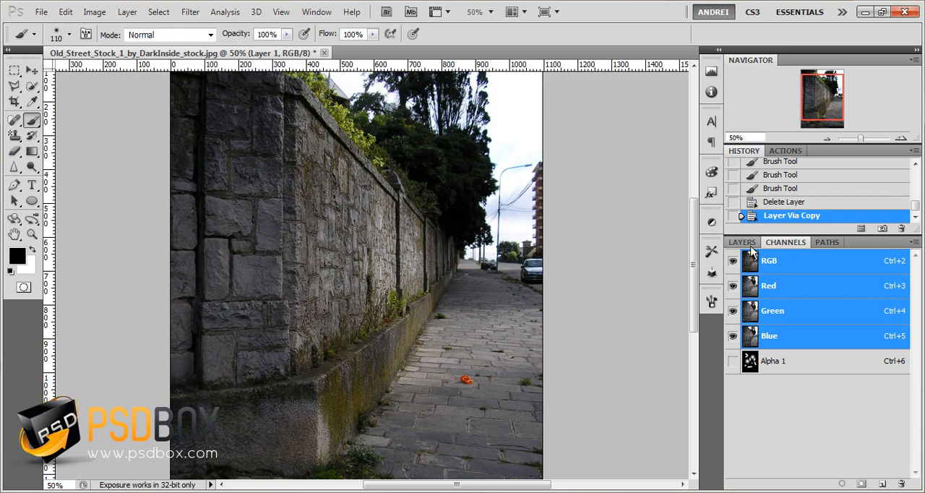
{"action": "left_click", "coordinate": [189, 12]}
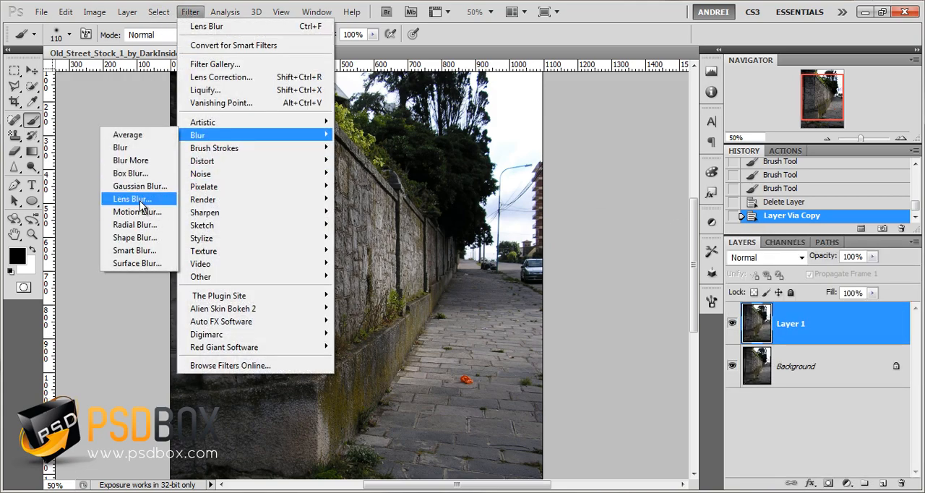
{"action": "left_click", "coordinate": [131, 200]}
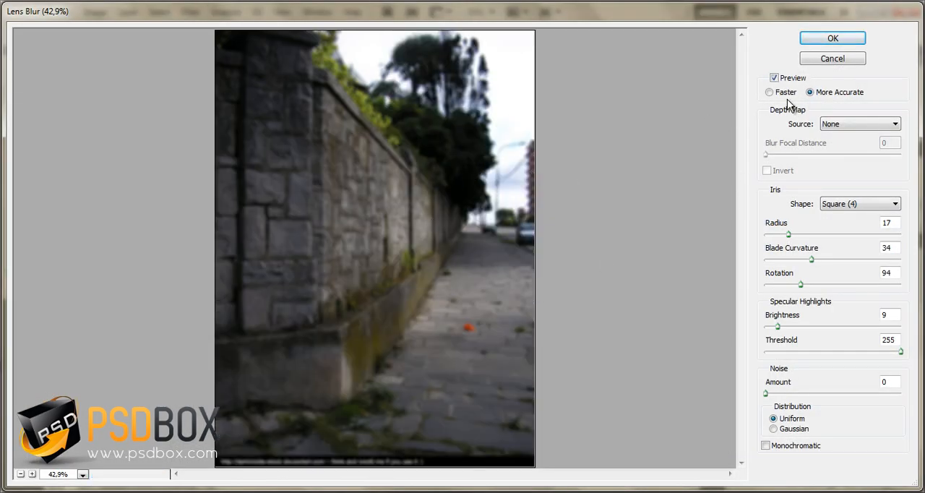
{"action": "mouse_move", "coordinate": [848, 116]}
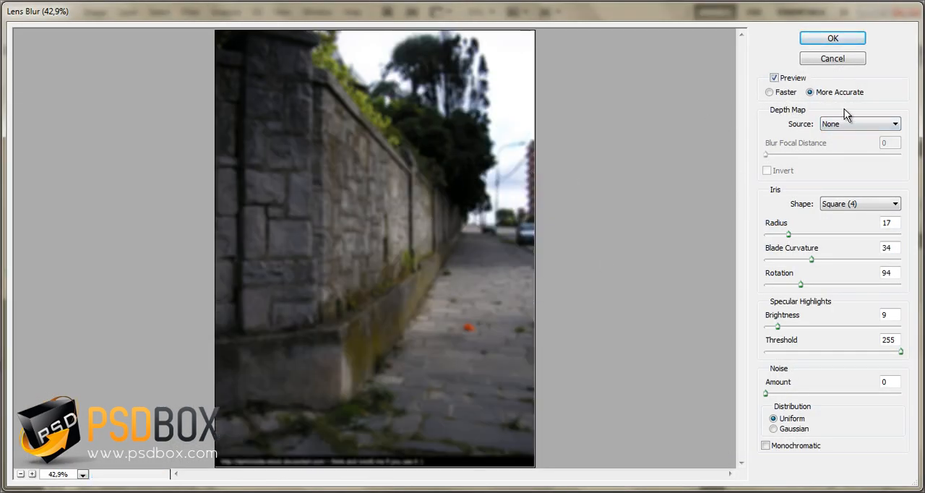
{"action": "left_click", "coordinate": [859, 124]}
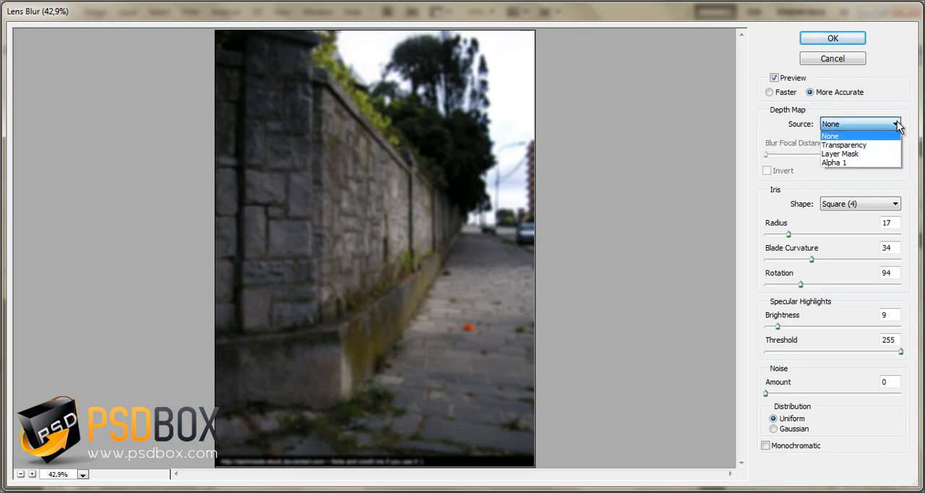
{"action": "mouse_move", "coordinate": [861, 162]}
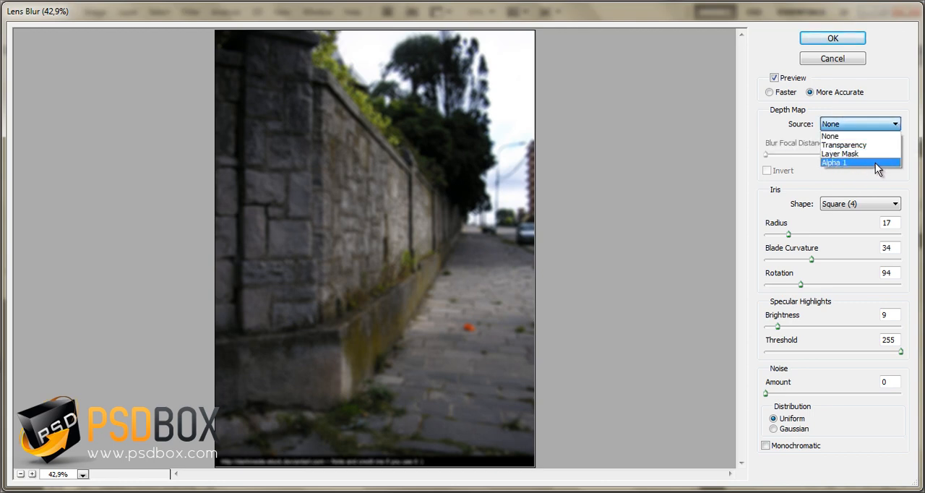
{"action": "left_click", "coordinate": [835, 162]}
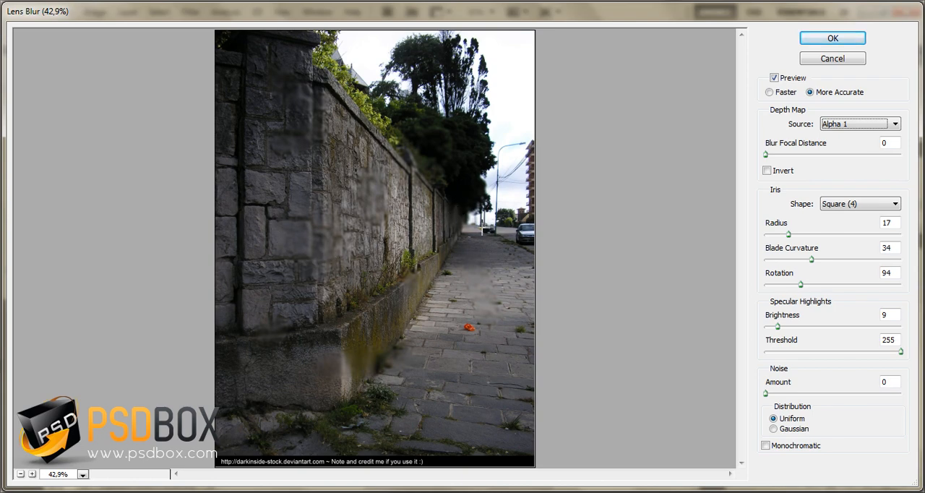
{"action": "mouse_move", "coordinate": [379, 315]}
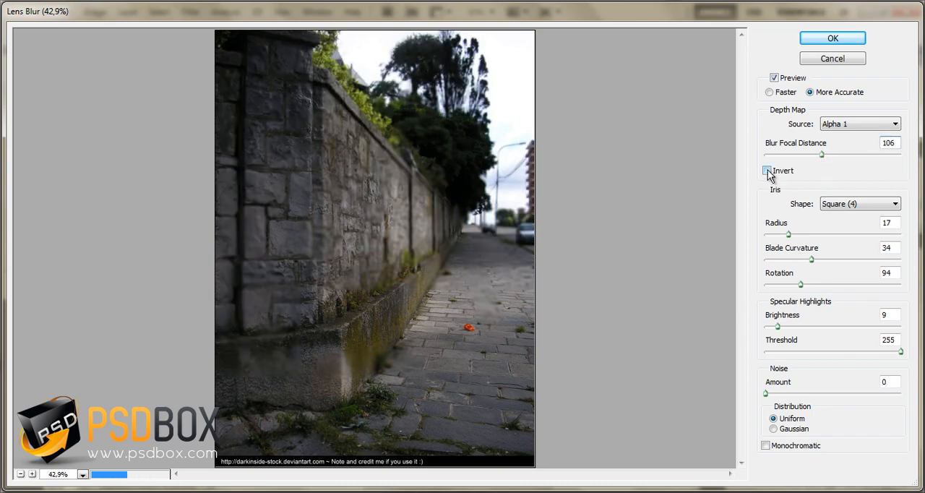
Invert the Alpha 1 depth map so the near wall stays sharp
{"action": "left_click", "coordinate": [767, 171]}
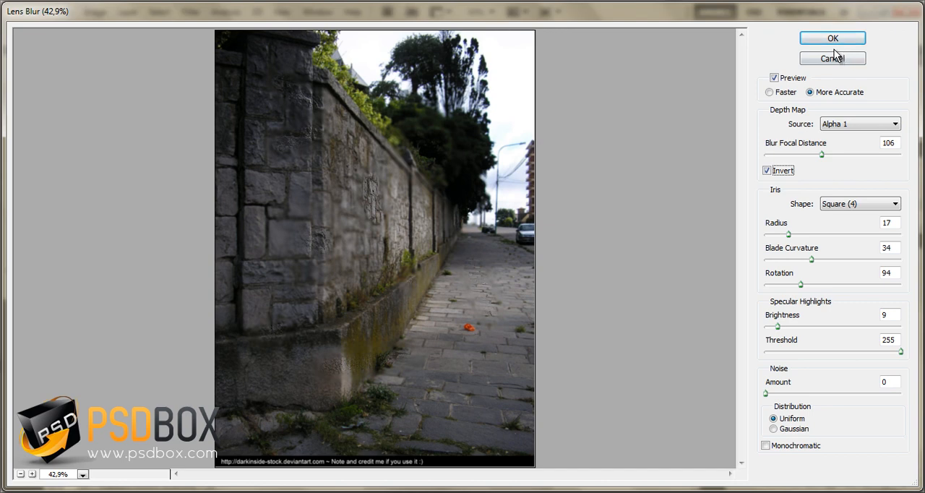
{"action": "mouse_move", "coordinate": [898, 124]}
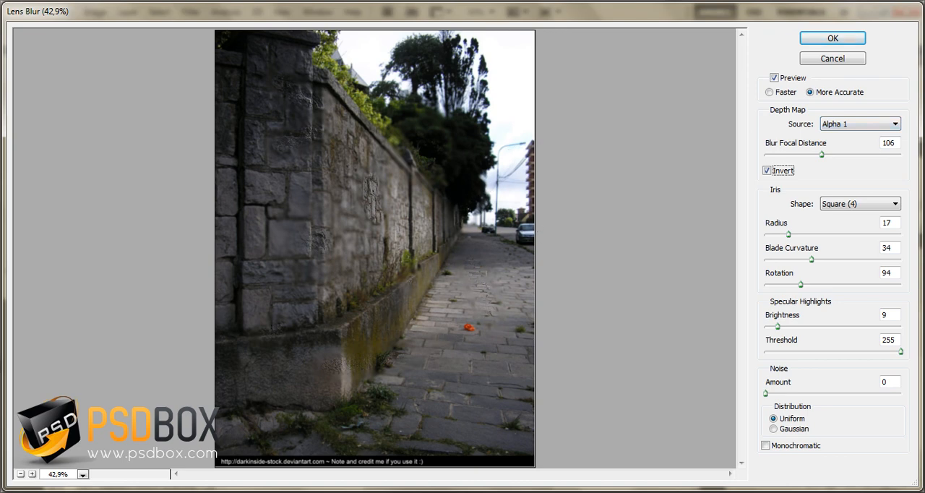
{"action": "mouse_move", "coordinate": [462, 257]}
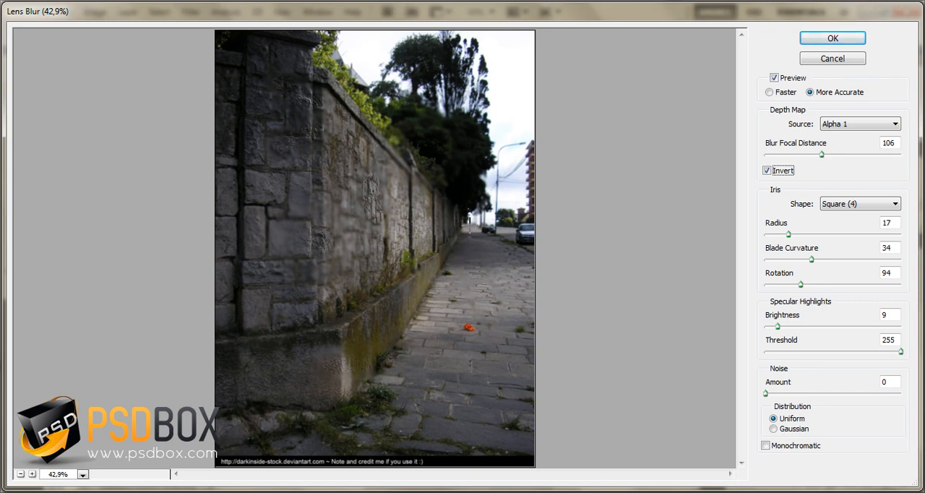
{"action": "mouse_move", "coordinate": [446, 236]}
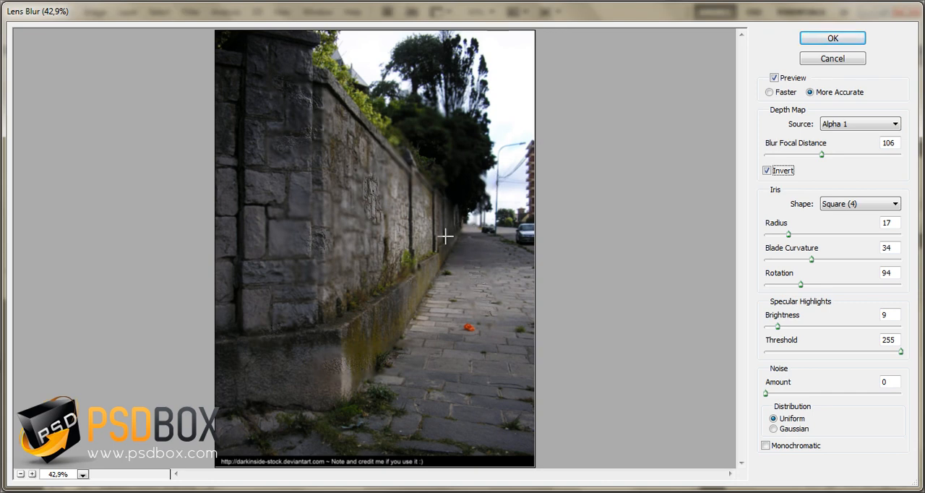
{"action": "mouse_move", "coordinate": [456, 237]}
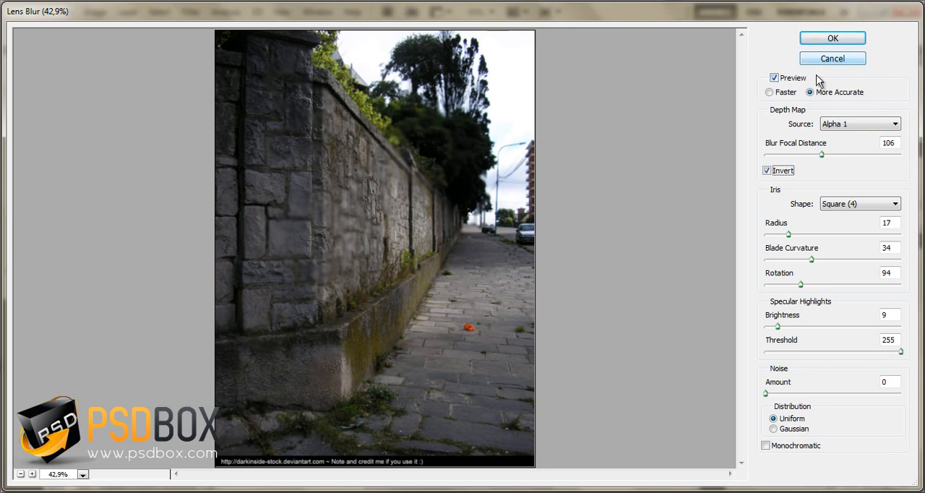
{"action": "mouse_move", "coordinate": [639, 125]}
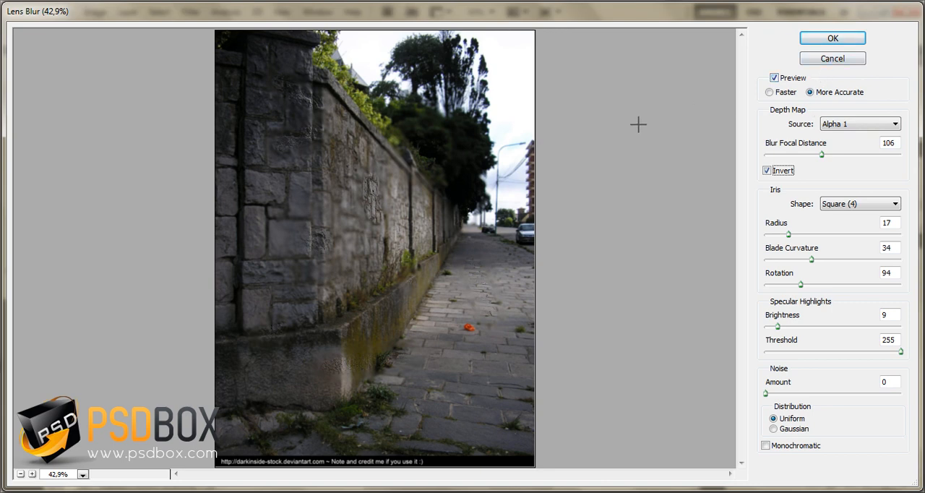
{"action": "mouse_move", "coordinate": [665, 130]}
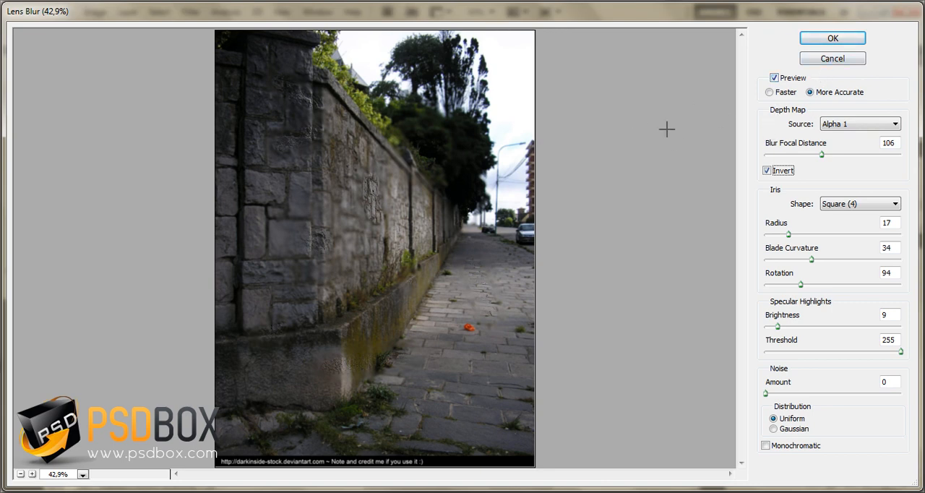